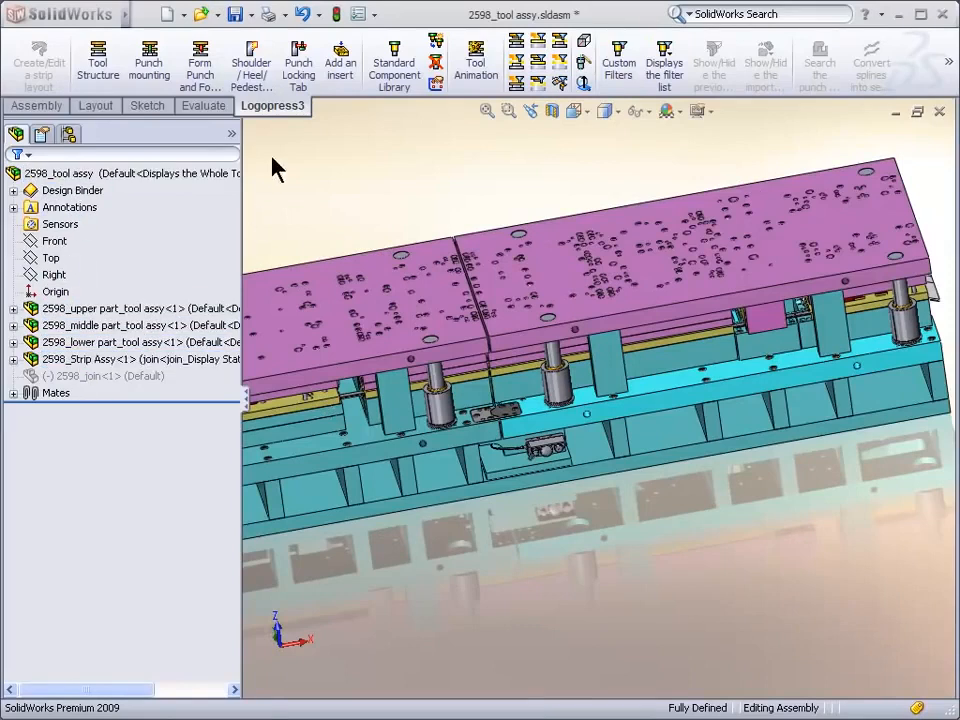
pyautogui.moveTo(148, 56)
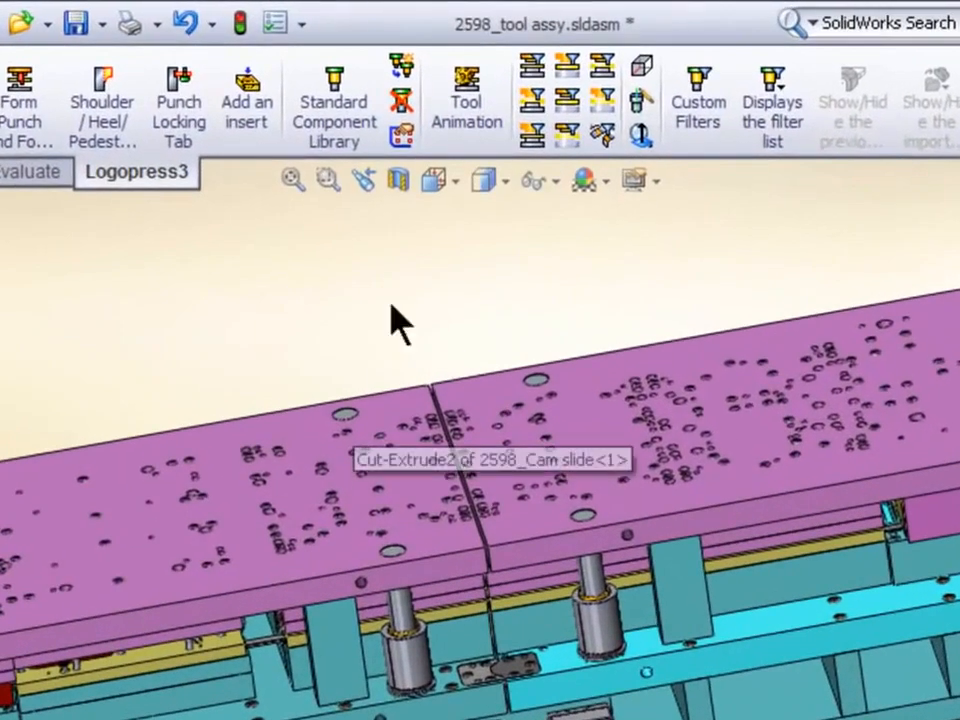
pyautogui.moveTo(568, 64)
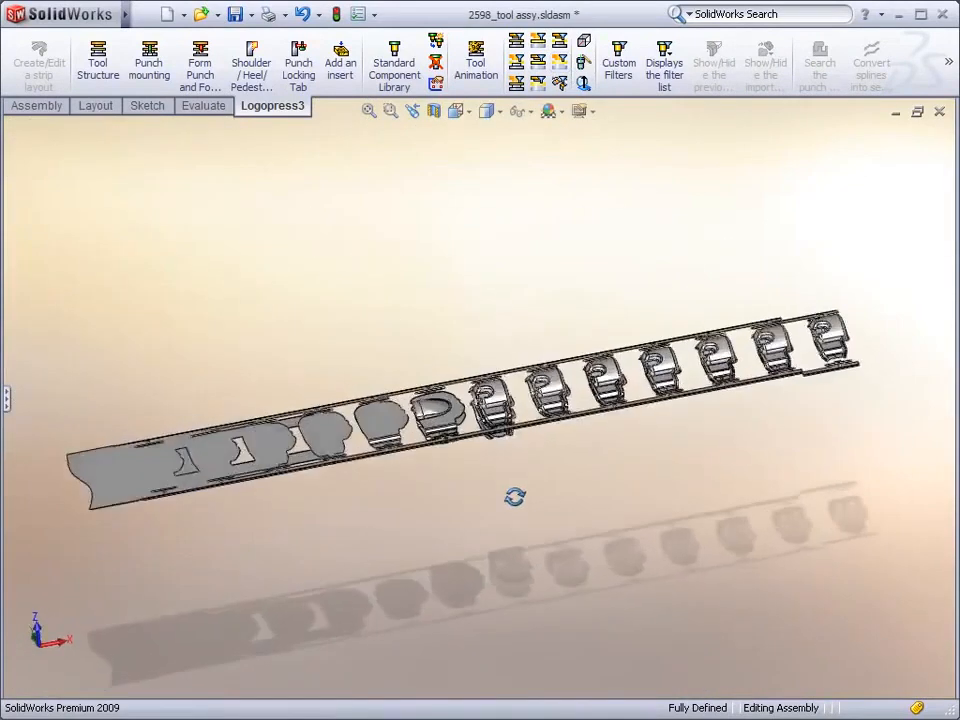
# - Inspect the formed strip parts in the lower die, then show the Accurate Die Design 3D Models gallery
pyautogui.click(390, 110)
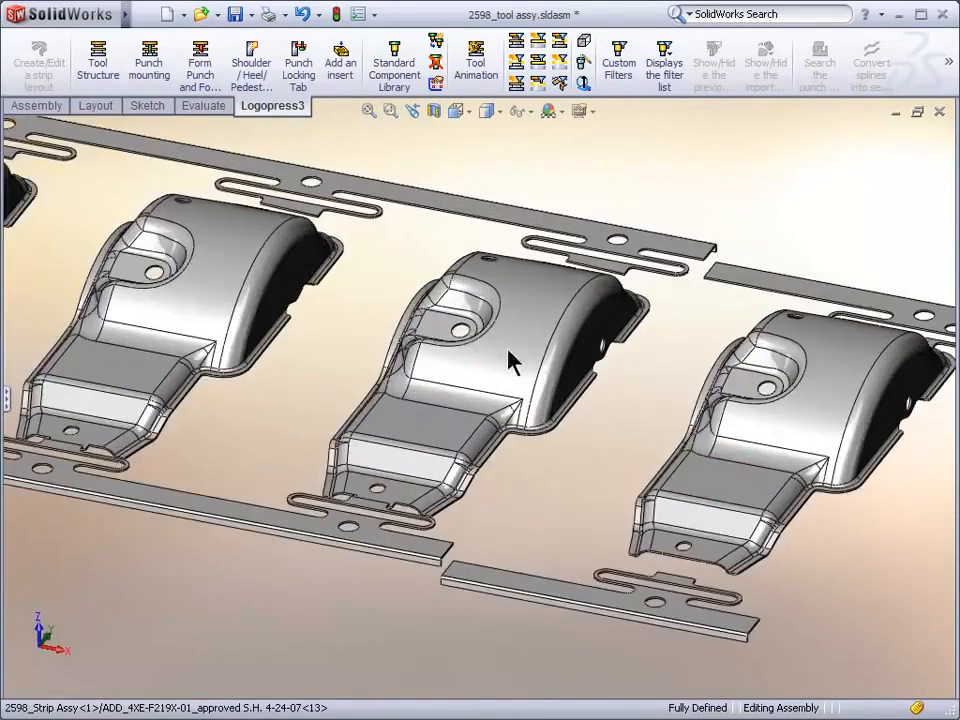
pyautogui.moveTo(510, 360); pyautogui.dragTo(664, 408)
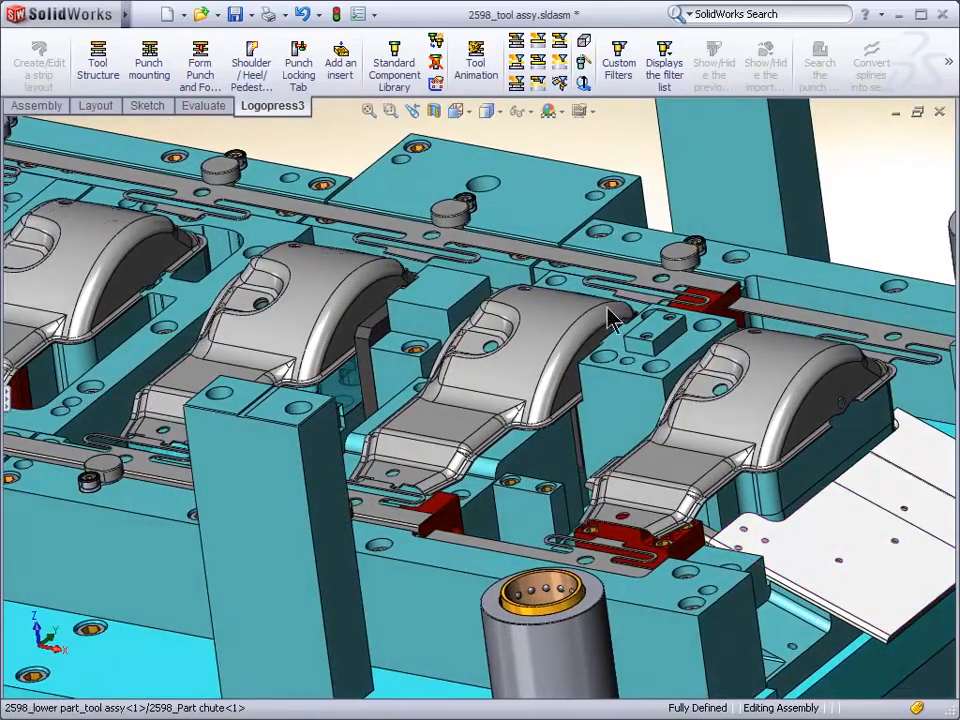
pyautogui.click(560, 84)
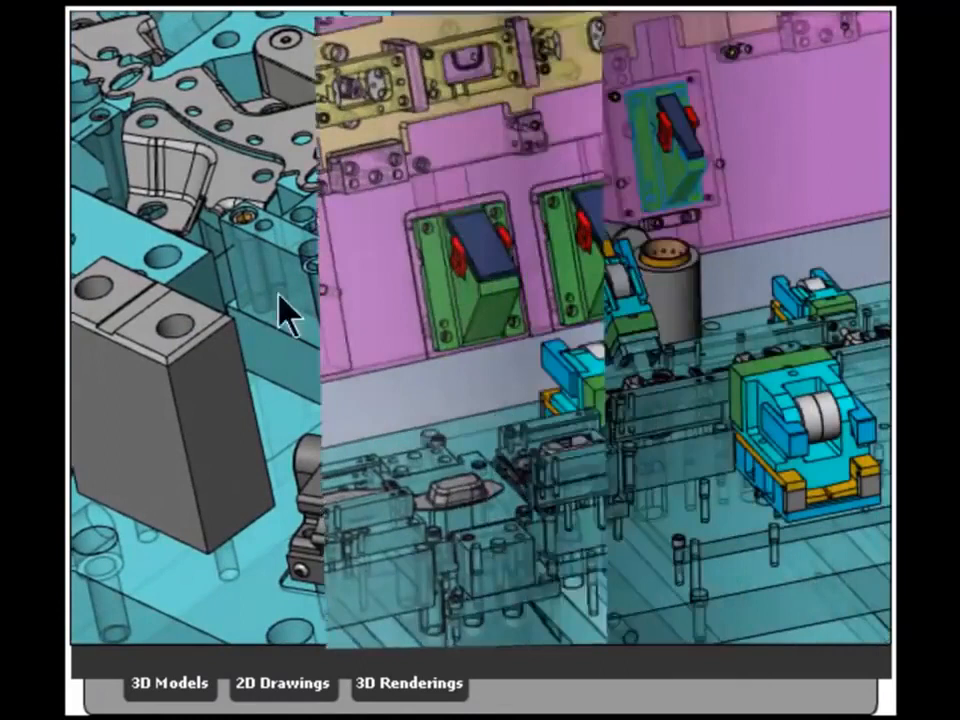
# - Browse the 2D die drawings and assembly sheet, the 3D renderings, and return to the 987 tool assembly
pyautogui.click(282, 684)
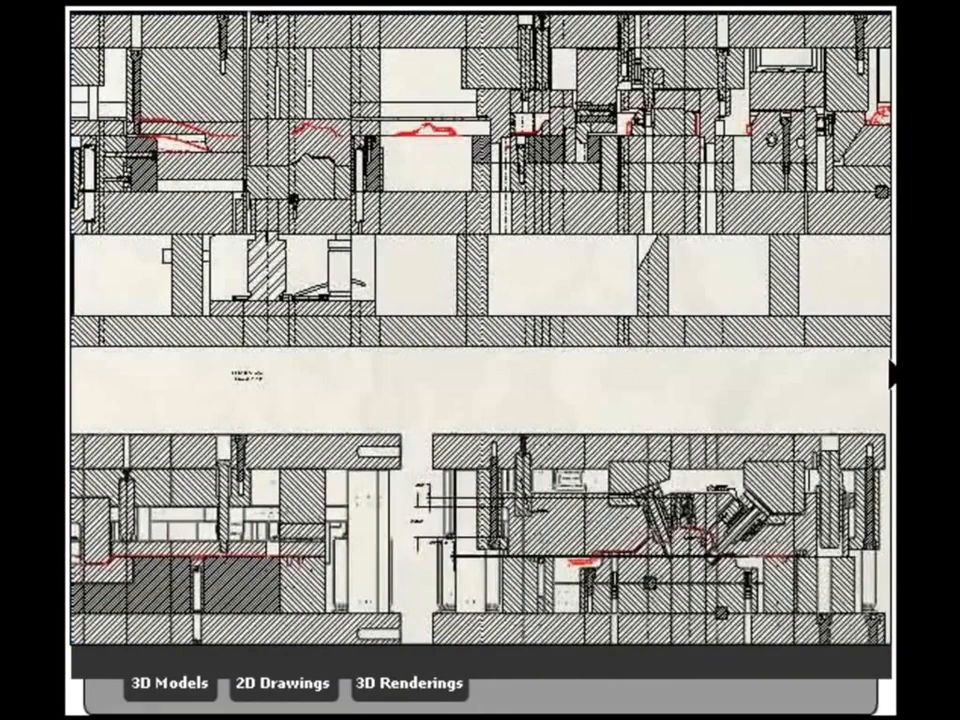
pyautogui.click(282, 684)
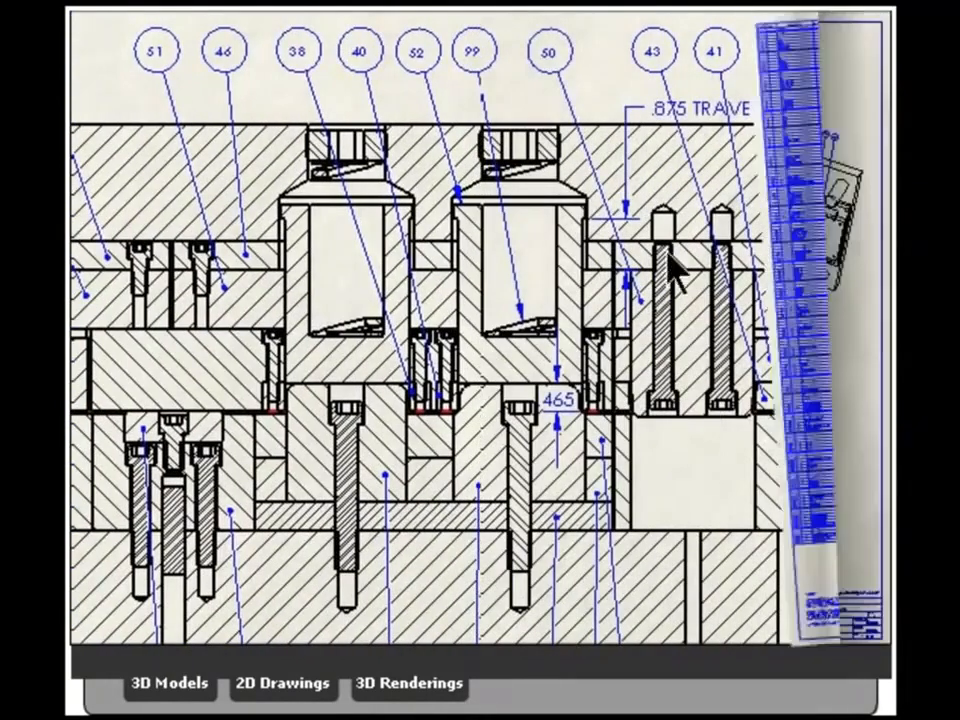
pyautogui.click(408, 684)
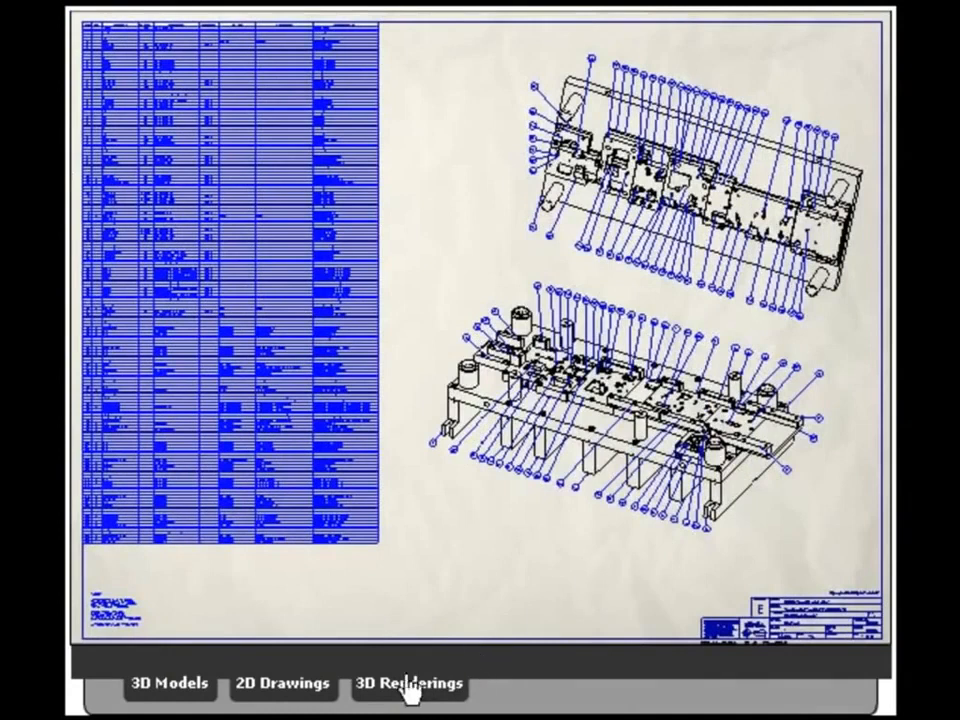
pyautogui.click(408, 684)
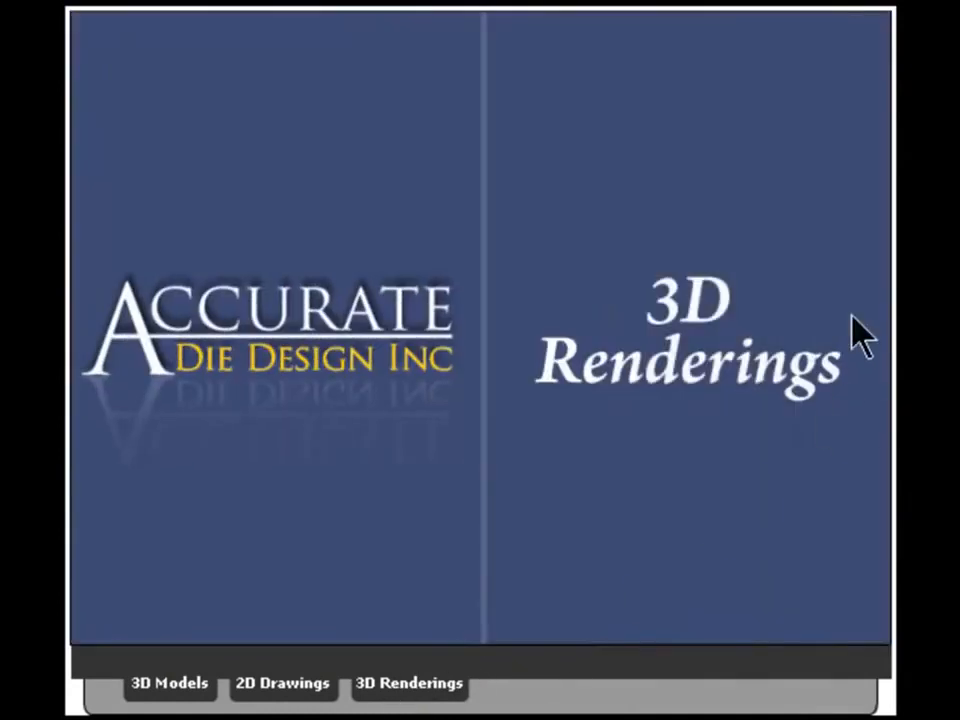
pyautogui.click(408, 684)
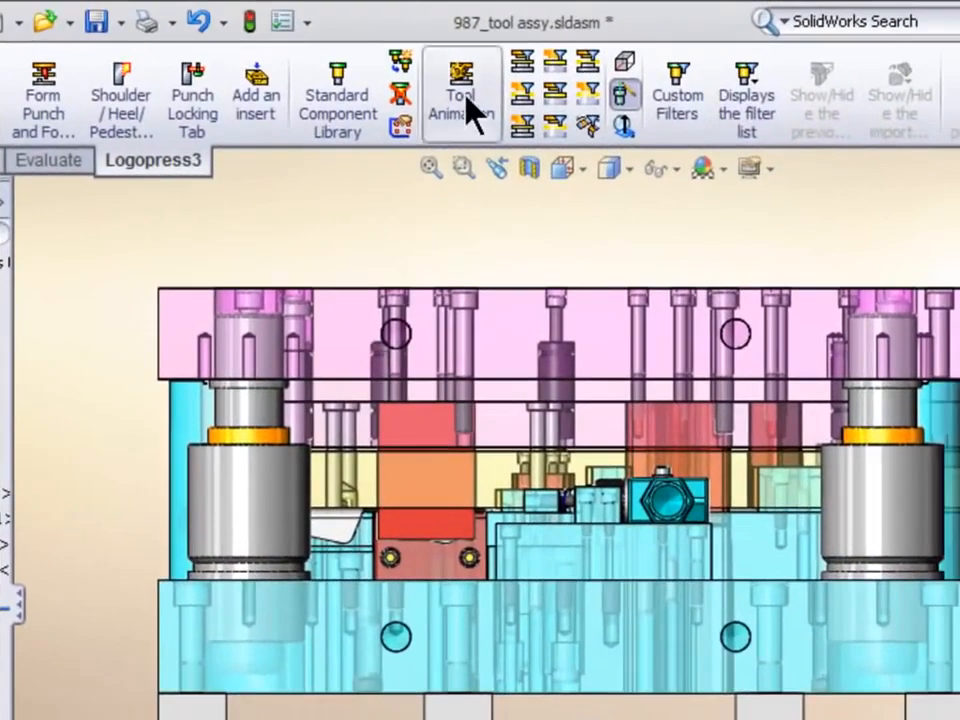
# - Play and stop the Logopress3 tool animation of the 987 die closing over the strip
pyautogui.click(460, 90)
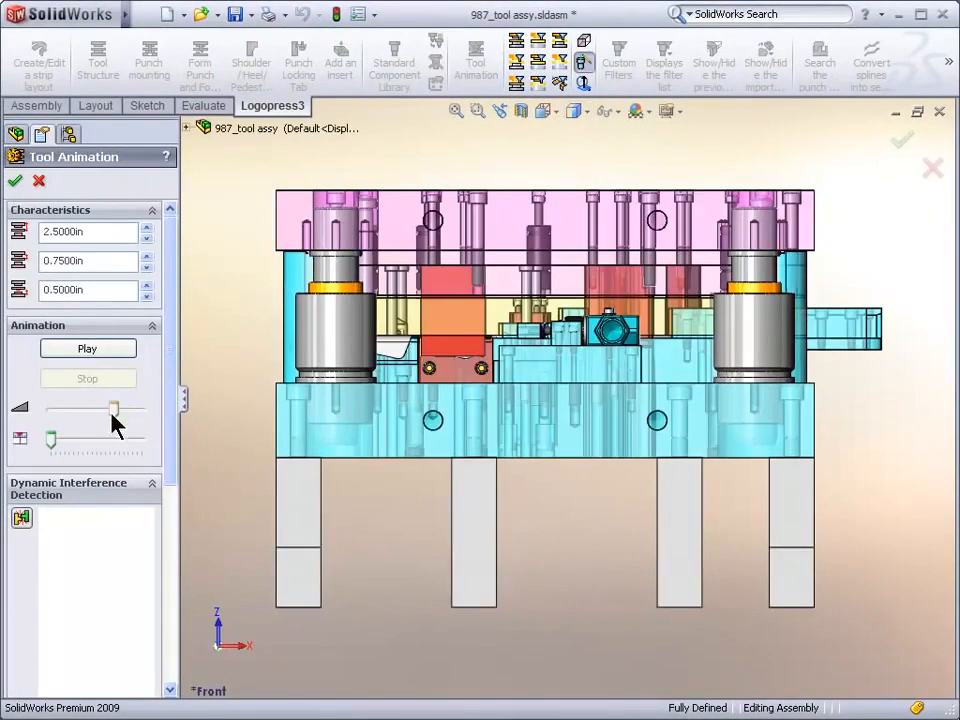
pyautogui.click(88, 348)
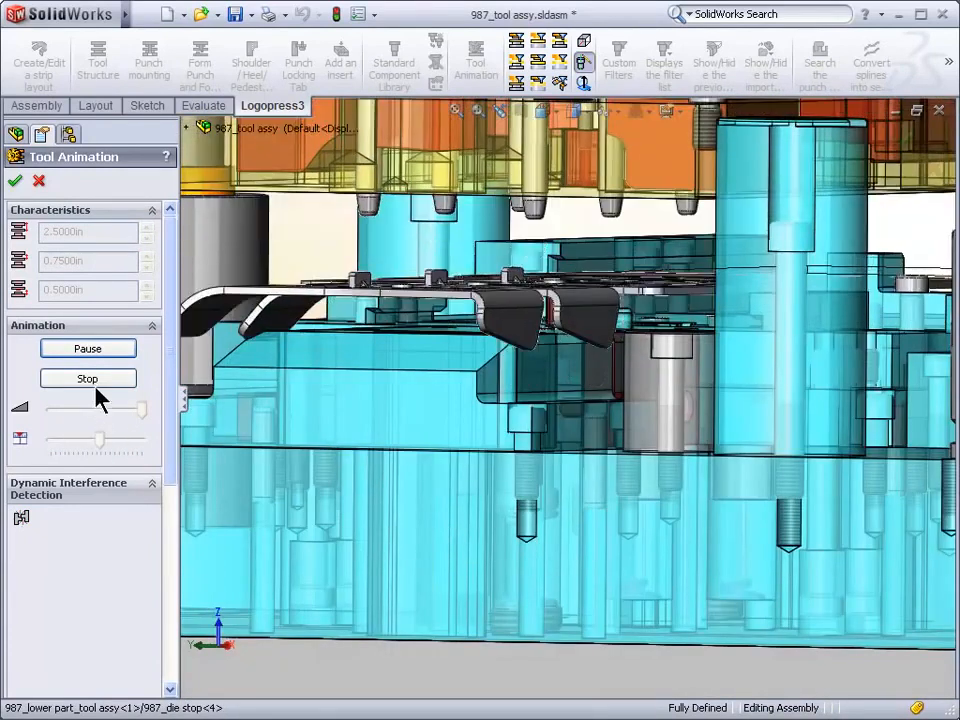
pyautogui.click(88, 378)
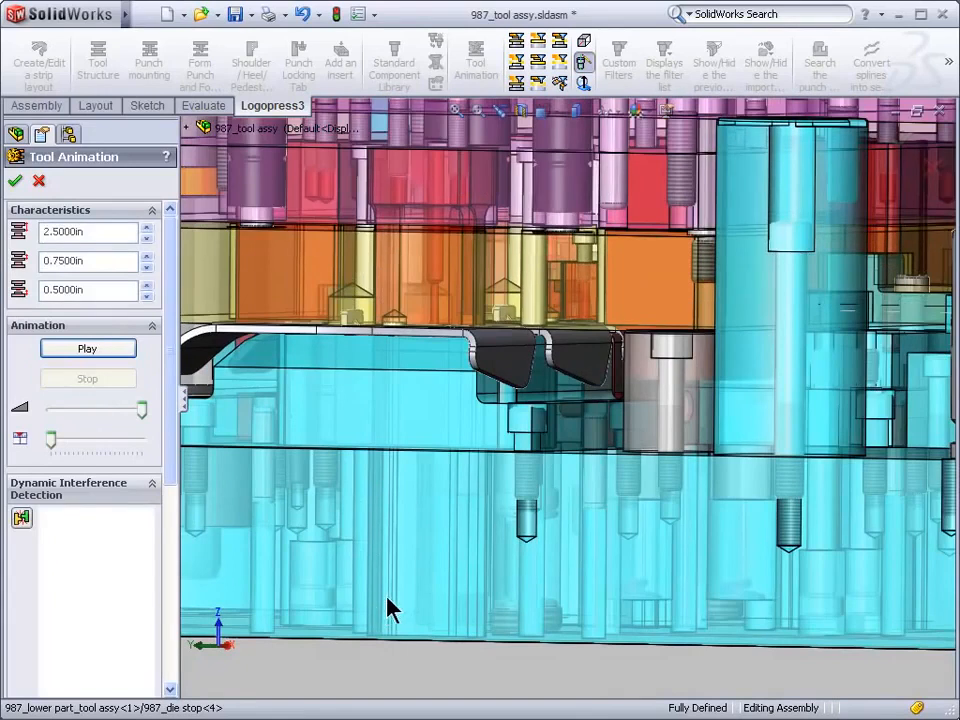
pyautogui.moveTo(424, 598)
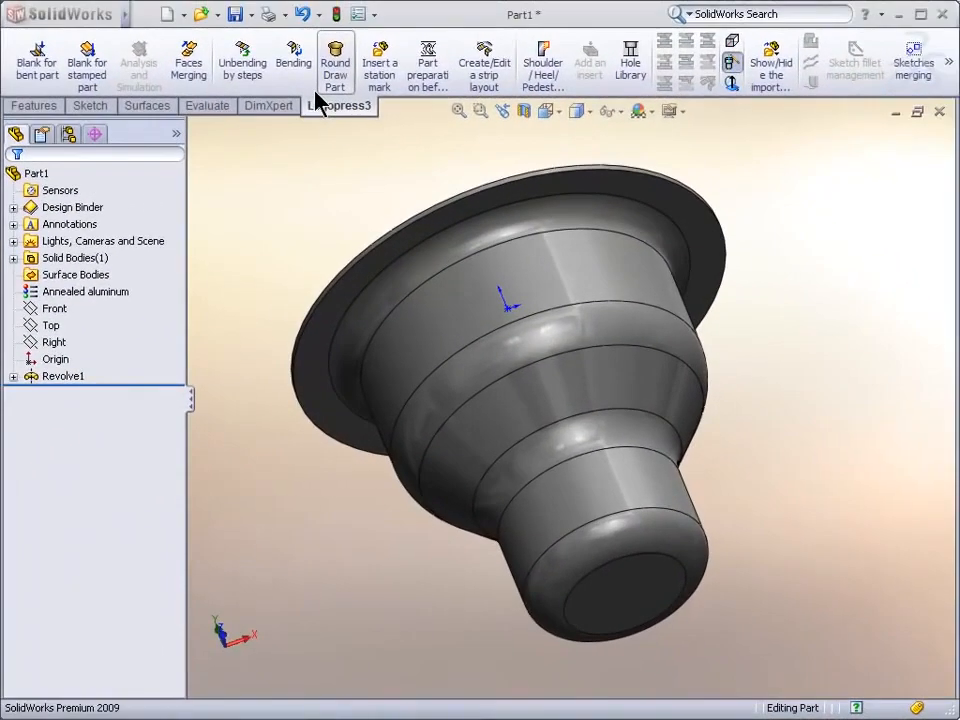
pyautogui.moveTo(336, 60)
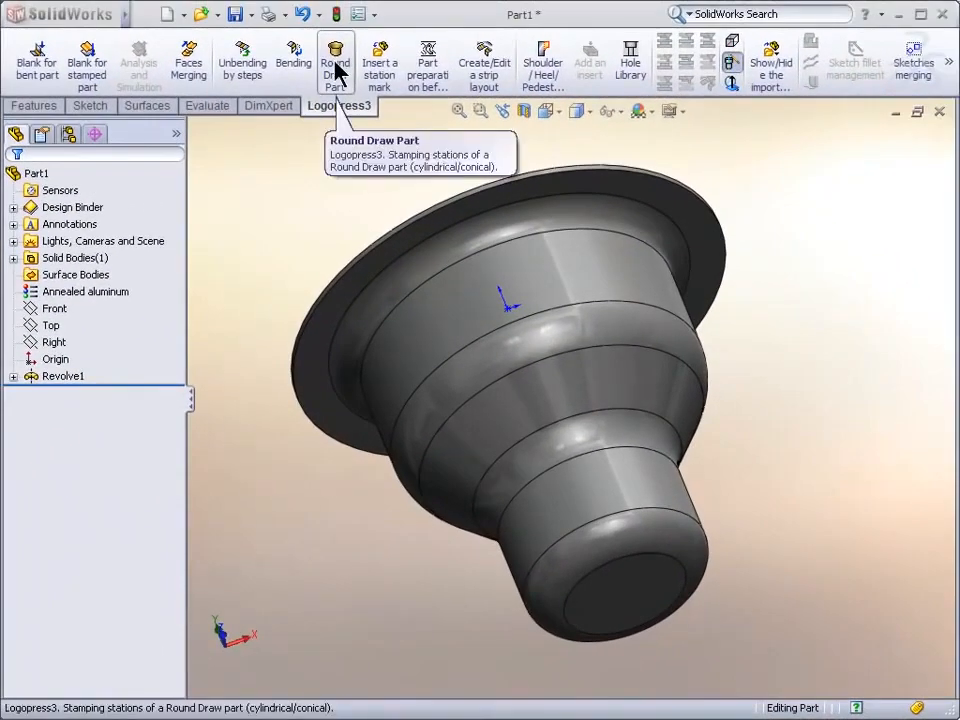
# - Run Round Draw Part on Part1 with stages previewed 'when entering the die'
pyautogui.click(336, 62)
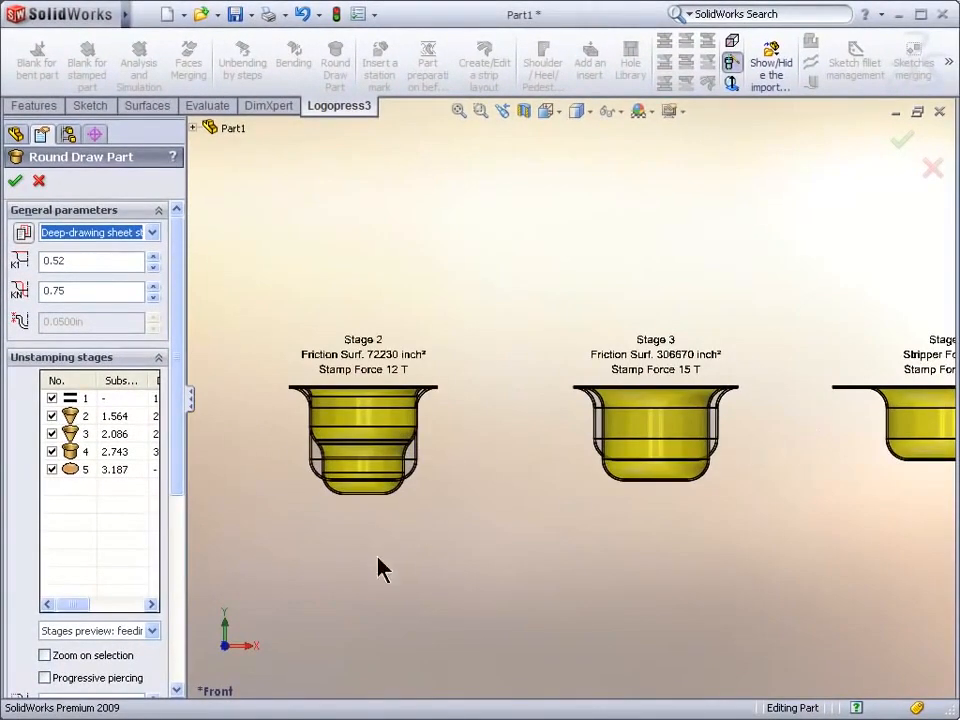
pyautogui.moveTo(152, 630)
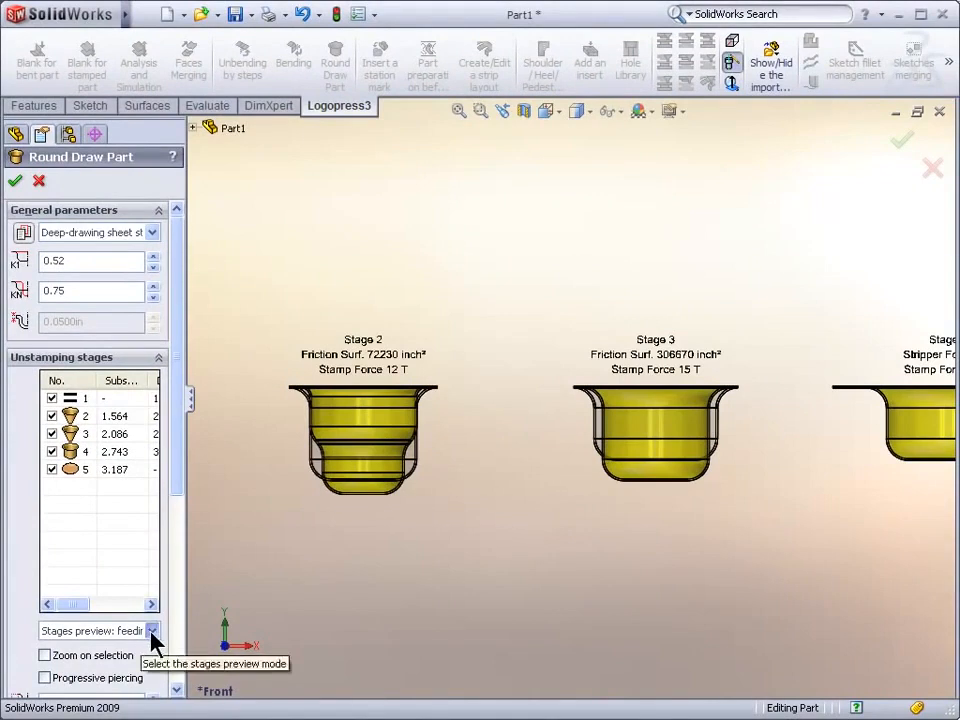
pyautogui.click(152, 630)
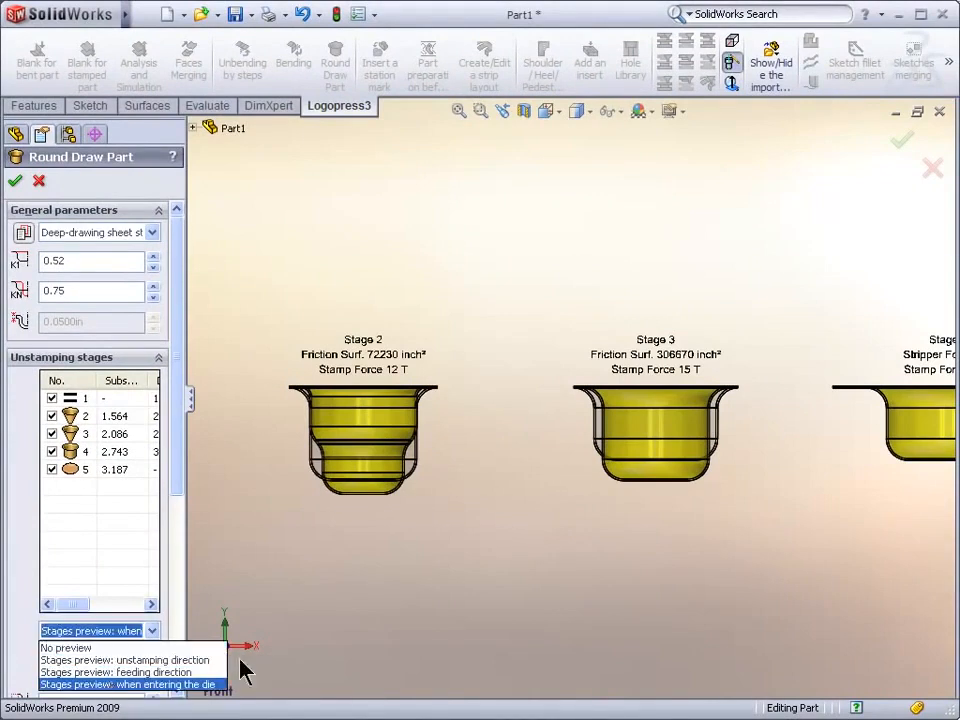
pyautogui.click(128, 684)
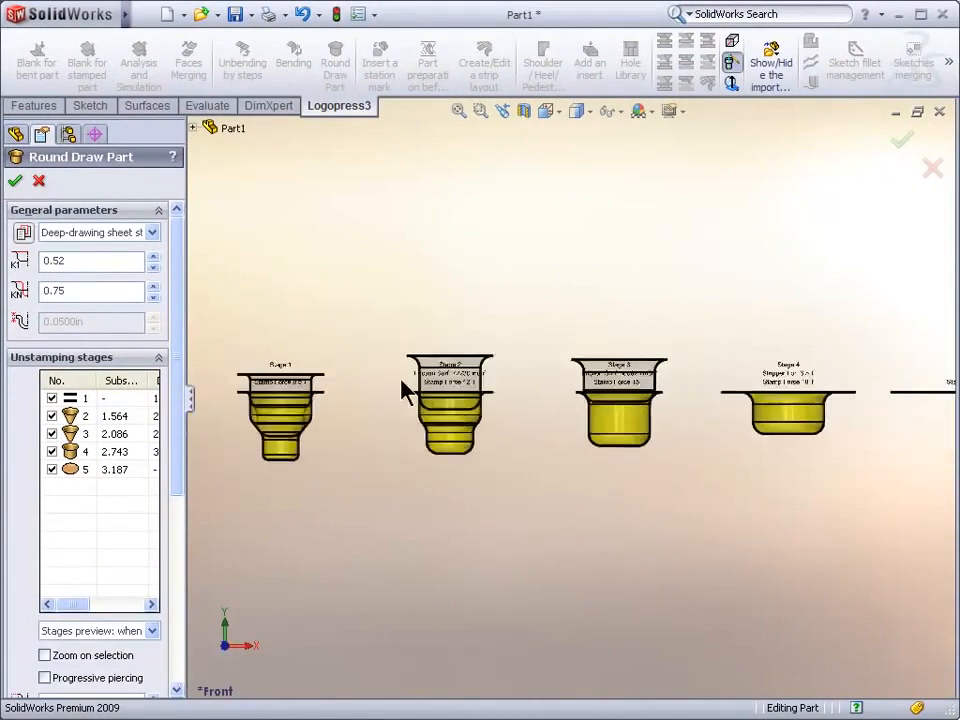